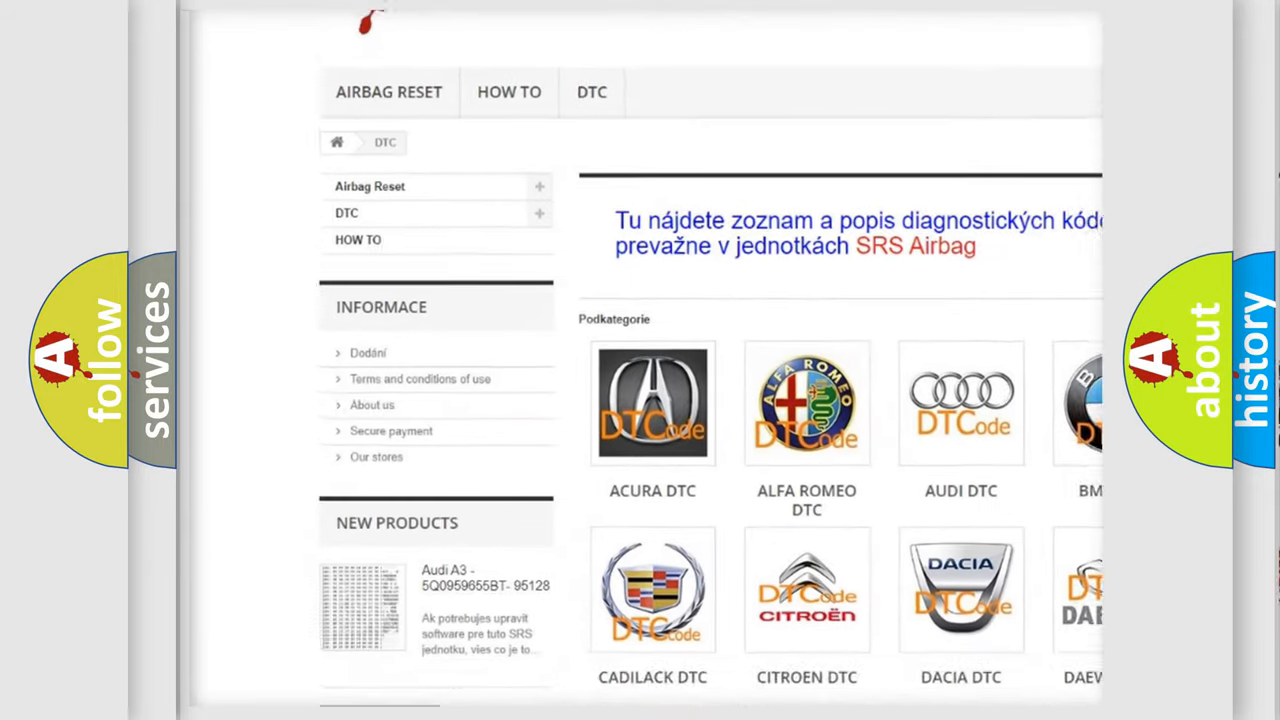
{"action": "scroll", "scroll_direction": "down", "scroll_amount": 3}
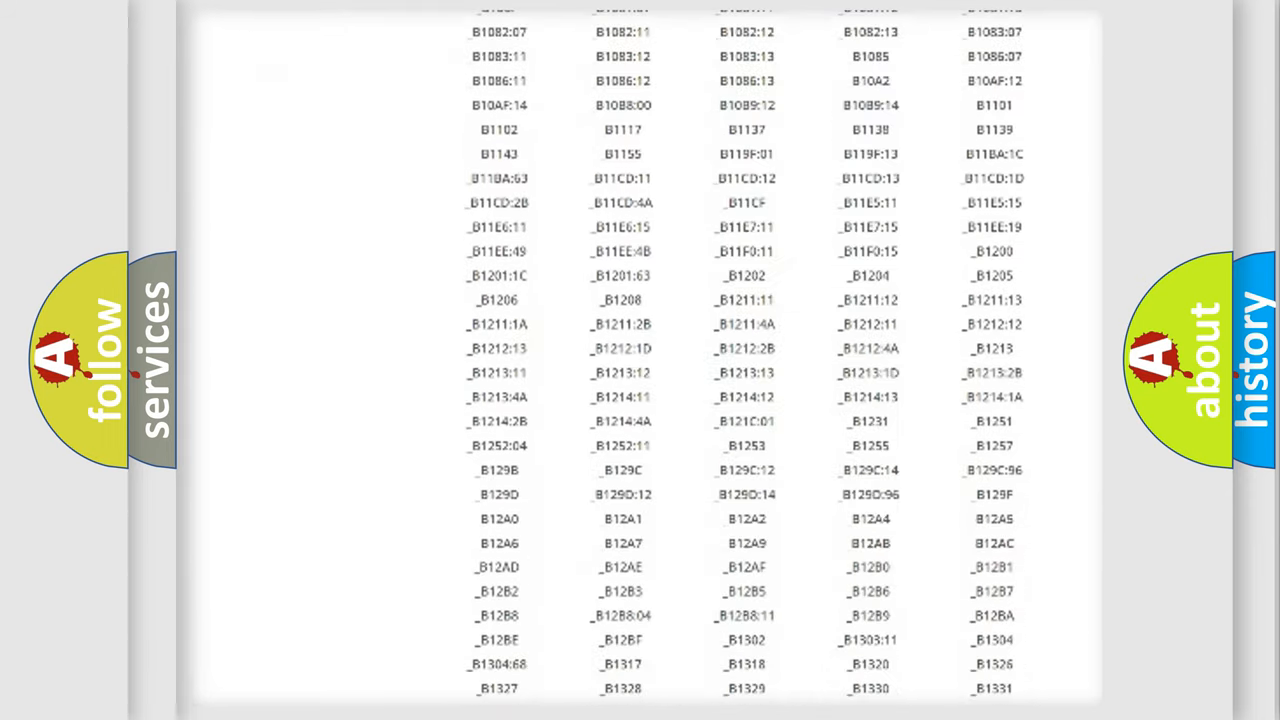
{"action": "scroll", "scroll_direction": "down", "scroll_amount": 3}
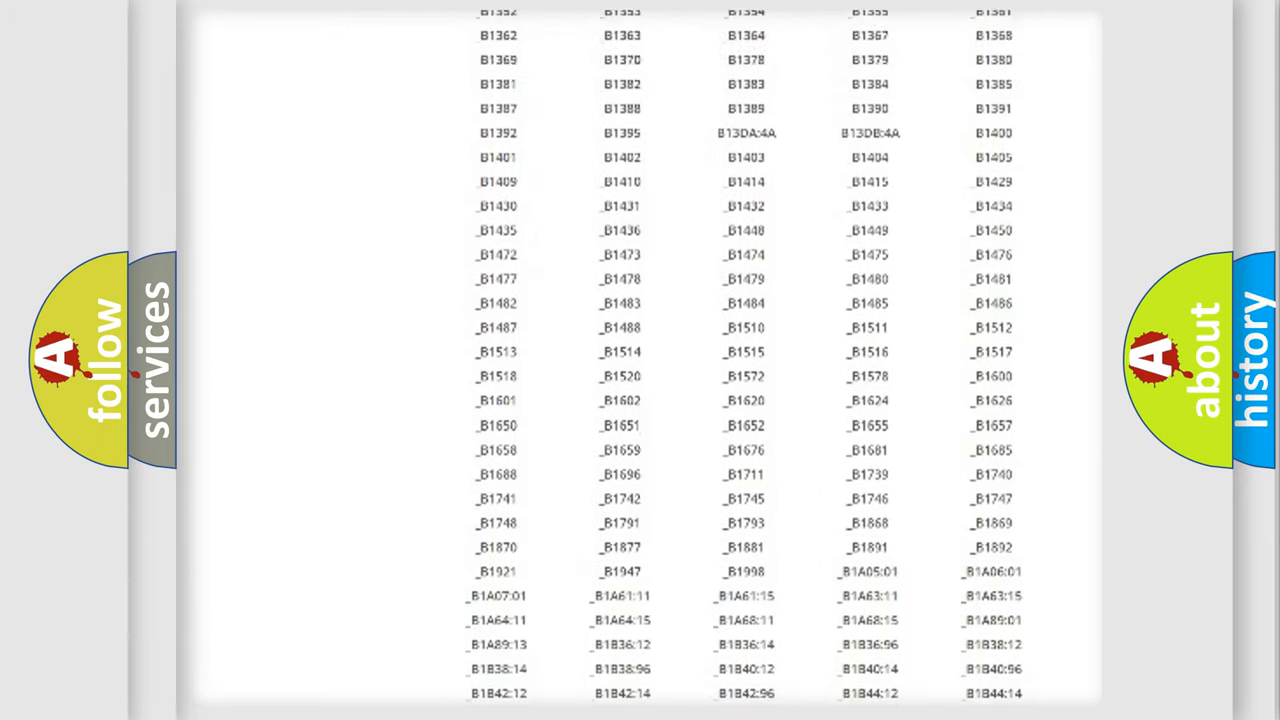